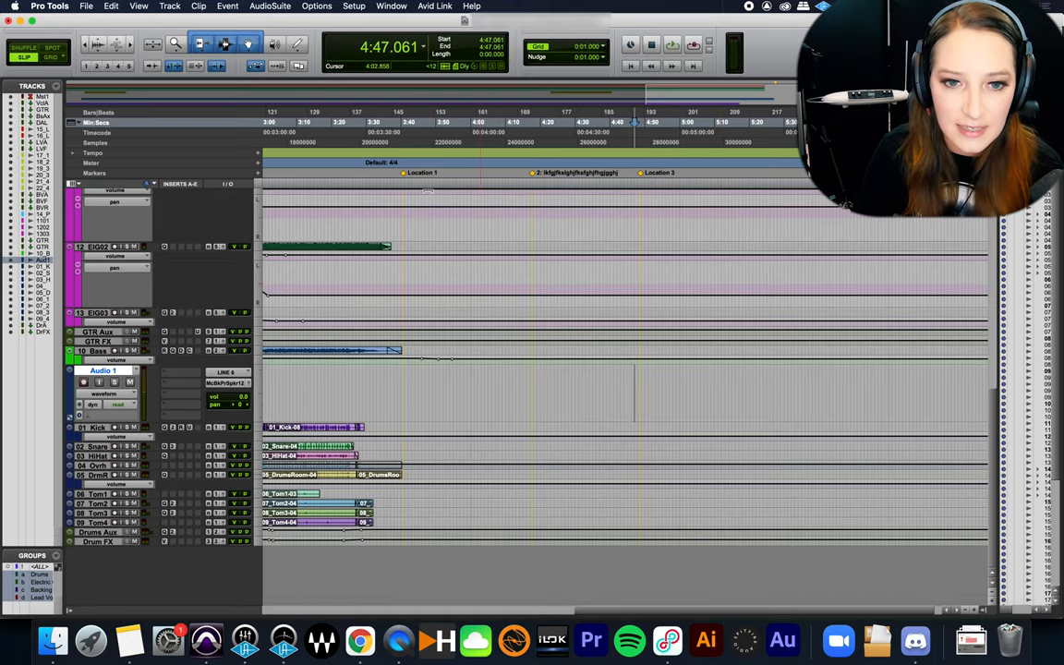
Step: Enable Loop Record from the Options menu after checking the session options
click(318, 6)
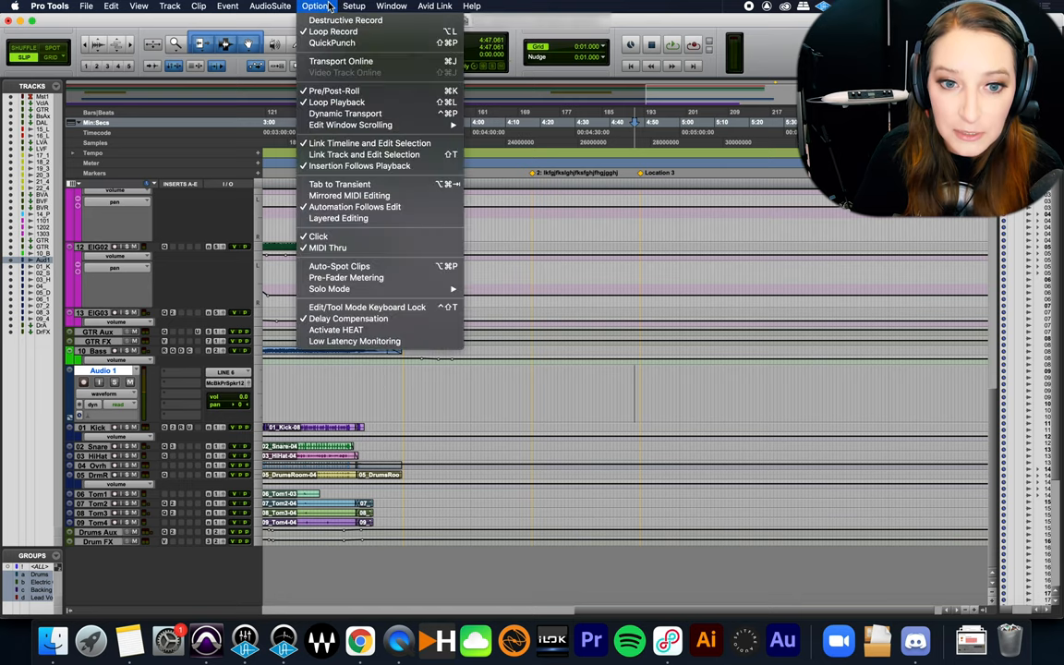
mouse_move(336, 33)
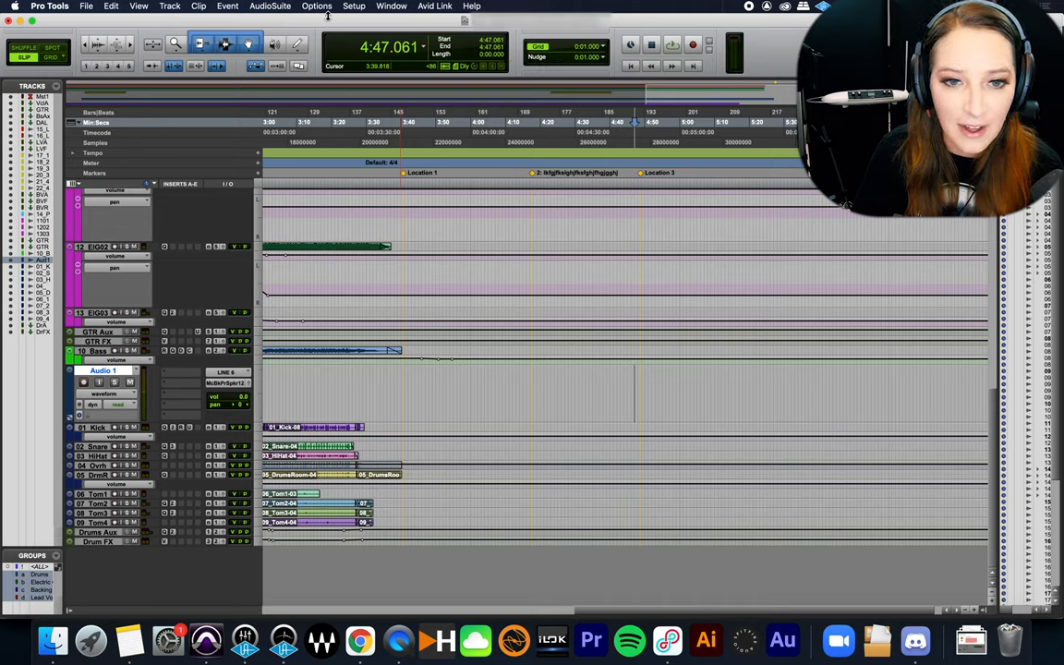
click(318, 5)
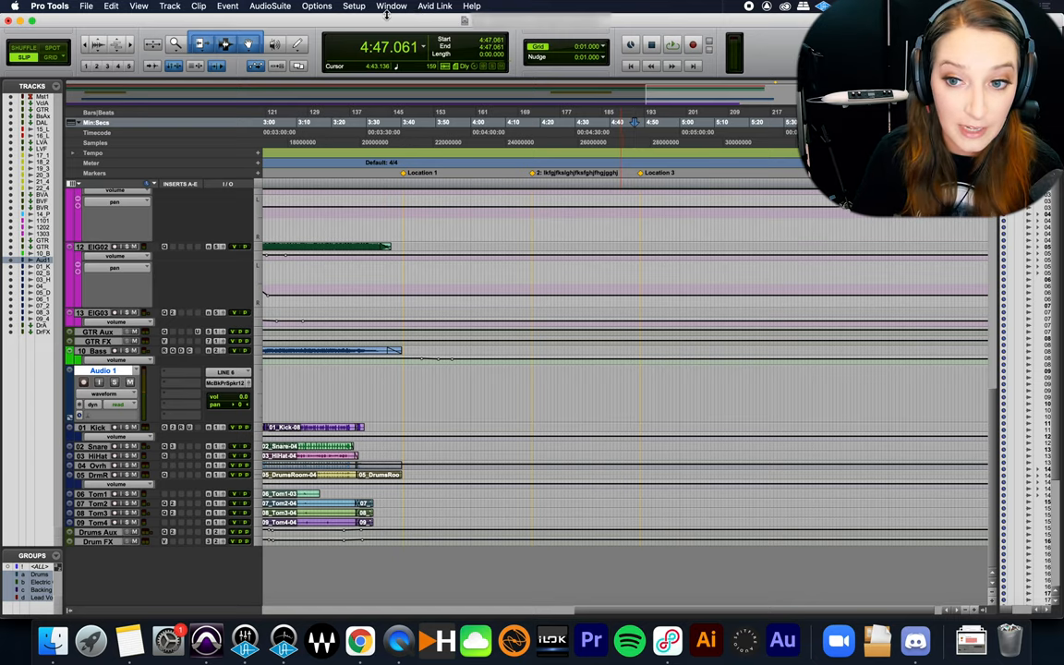
click(317, 5)
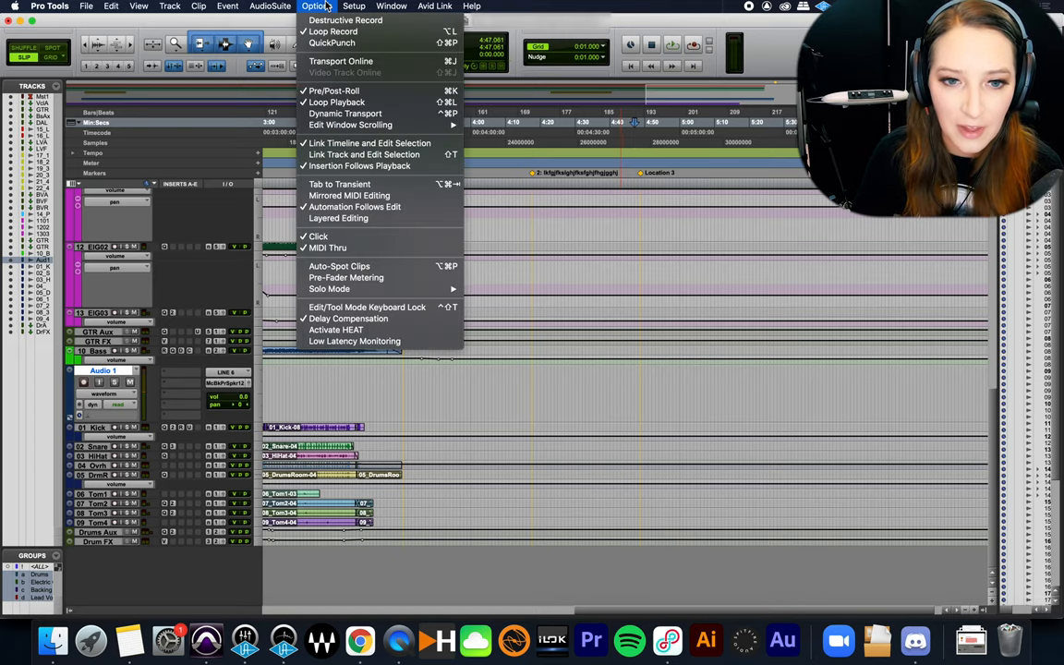
click(318, 8)
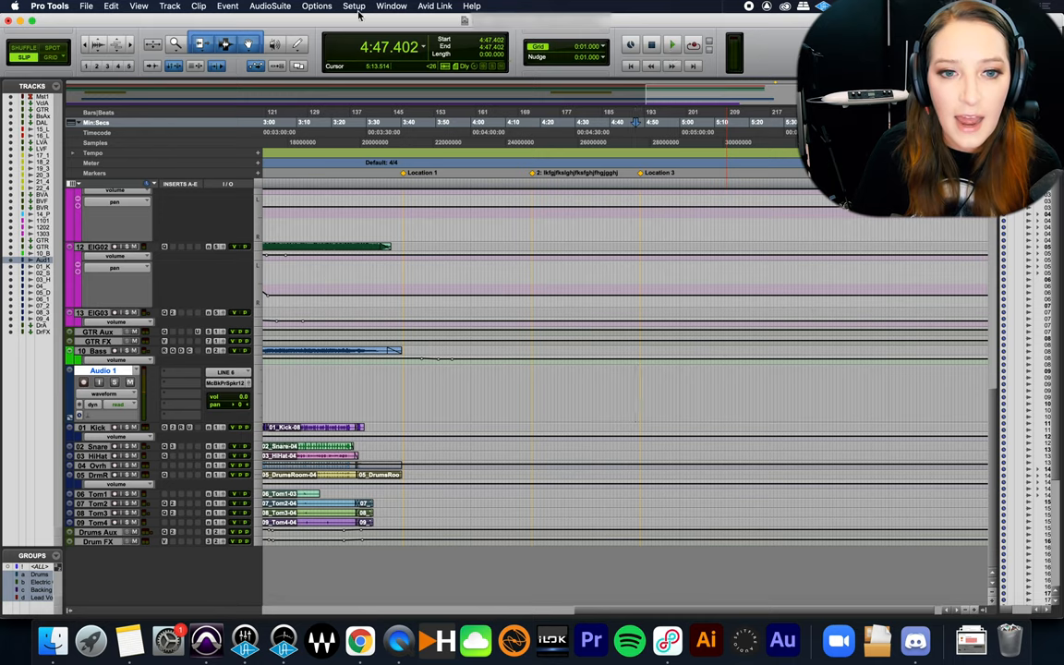
Step: Enable Loop Playback from the Options menu
click(314, 7)
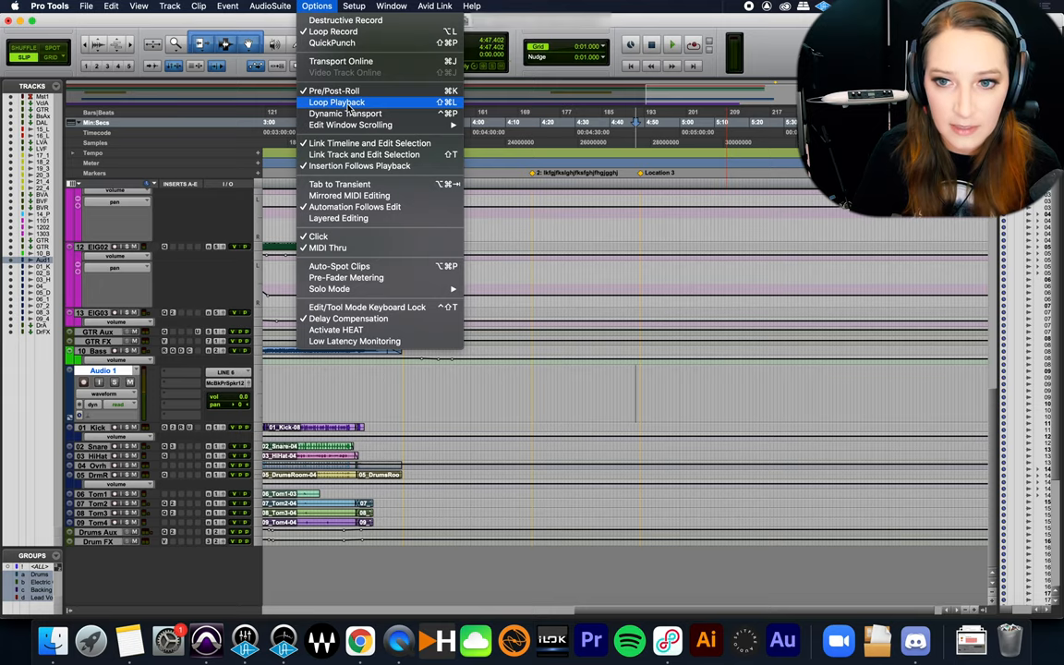
click(339, 96)
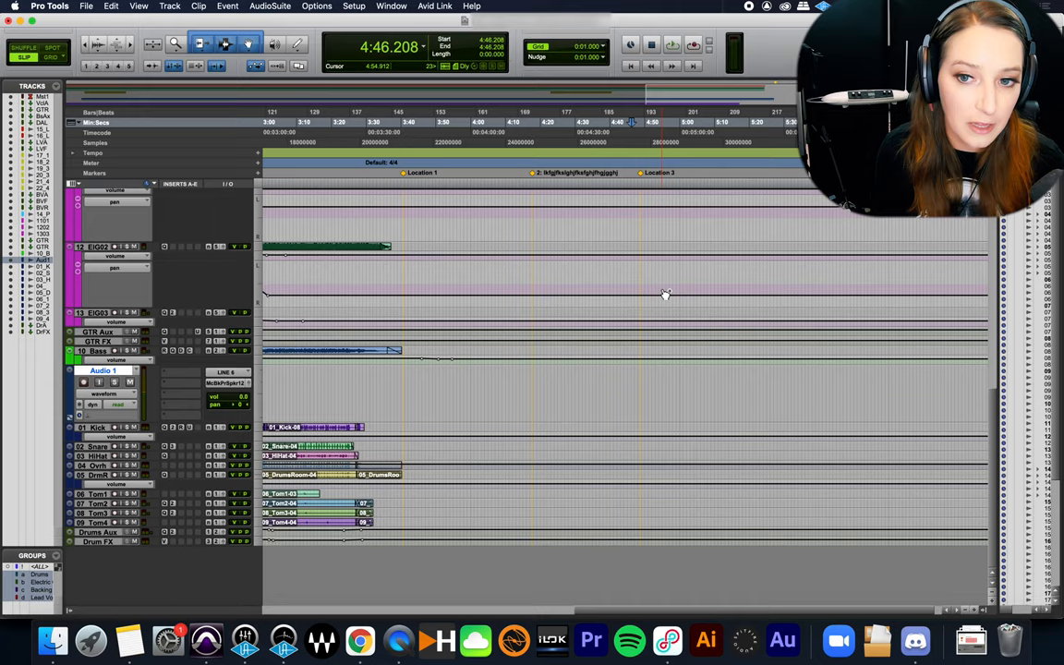
click(668, 45)
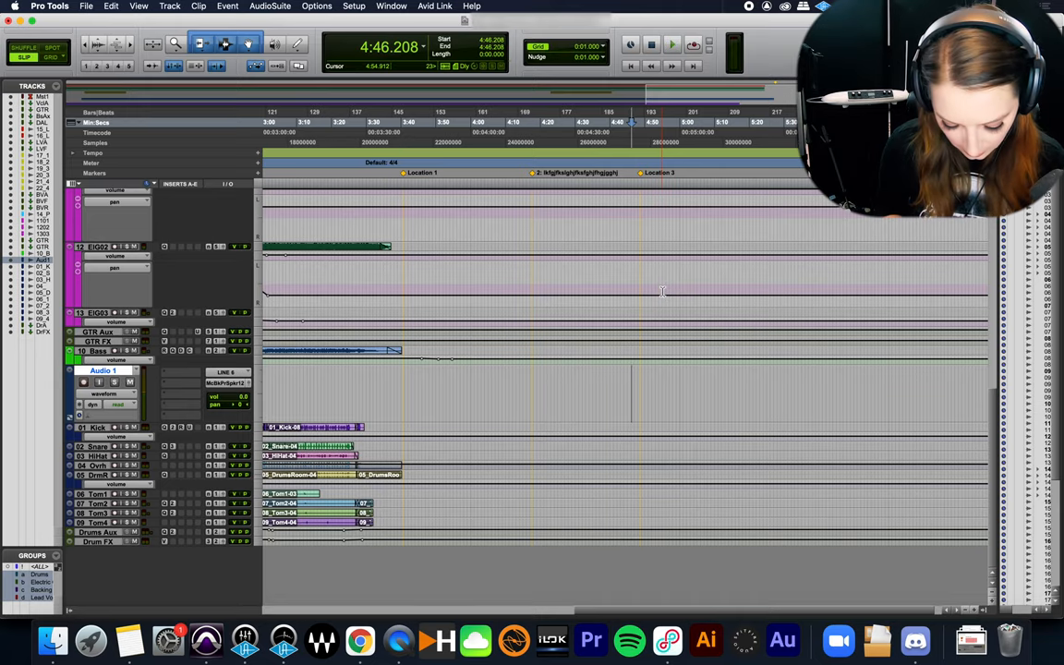
mouse_move(665, 293)
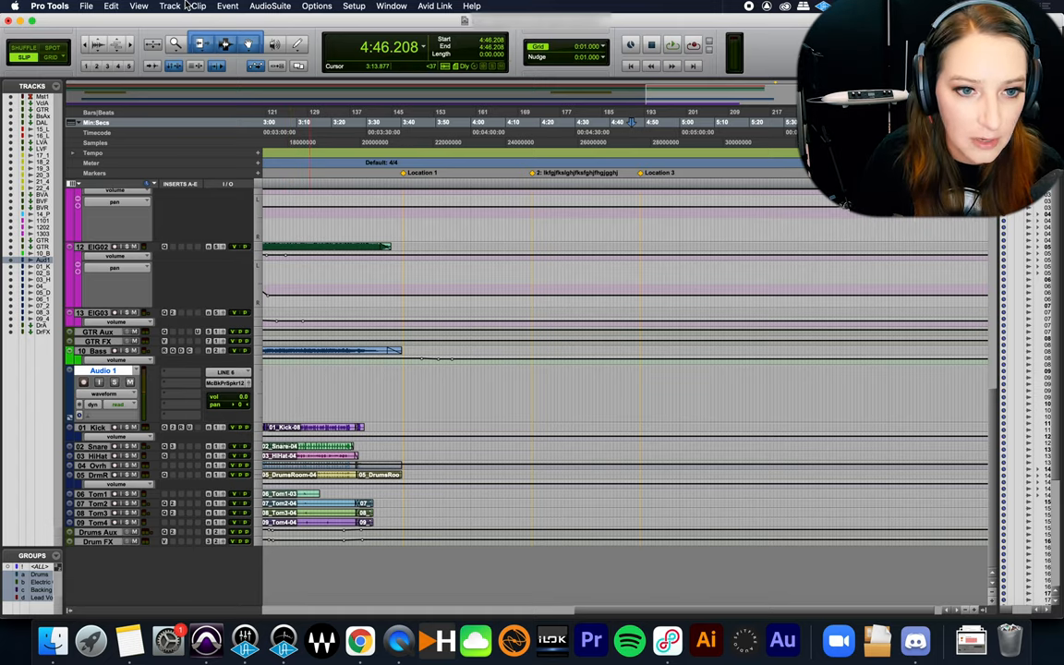
Step: Add a new click track named Click 1 via Create Click Track
click(173, 11)
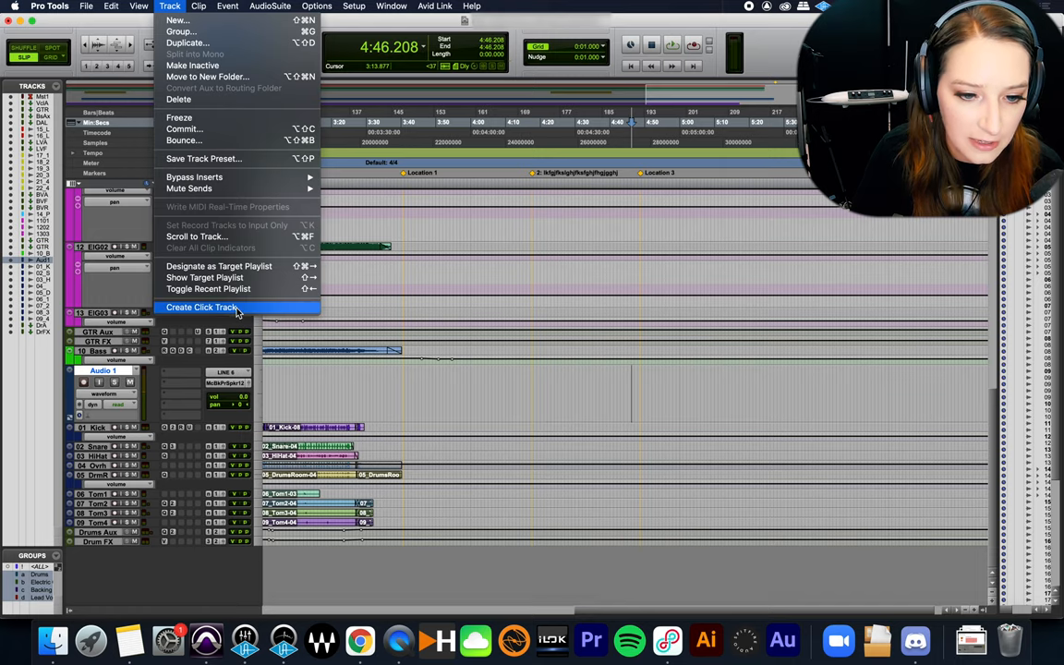
click(200, 307)
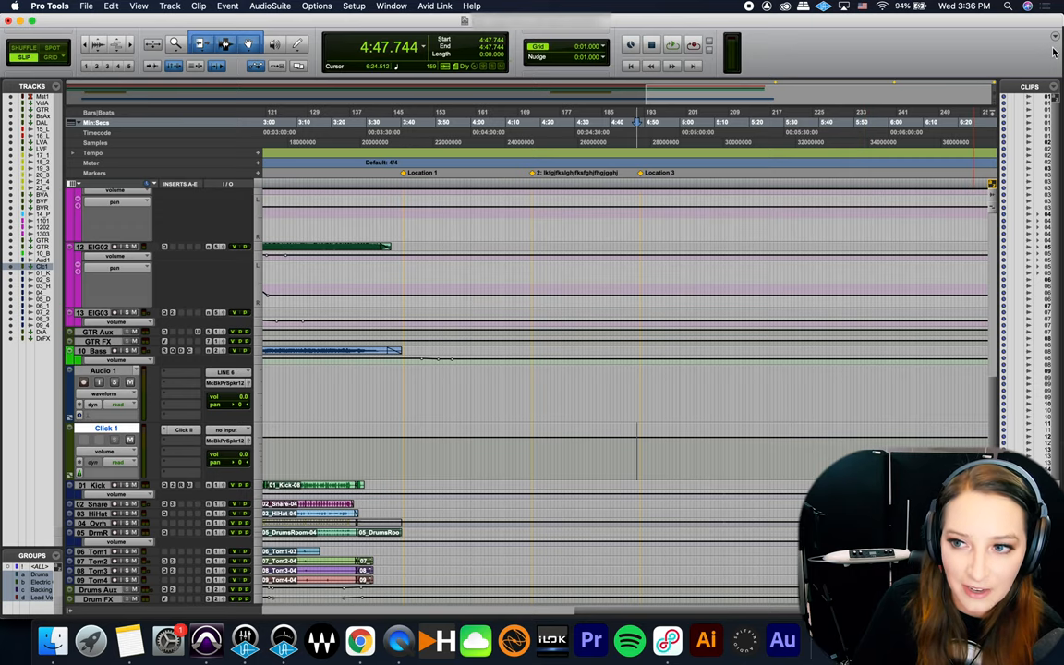
Step: Show the MIDI controls (count-off, meter, tempo) and briefly review the Click/Countoff options
click(1053, 35)
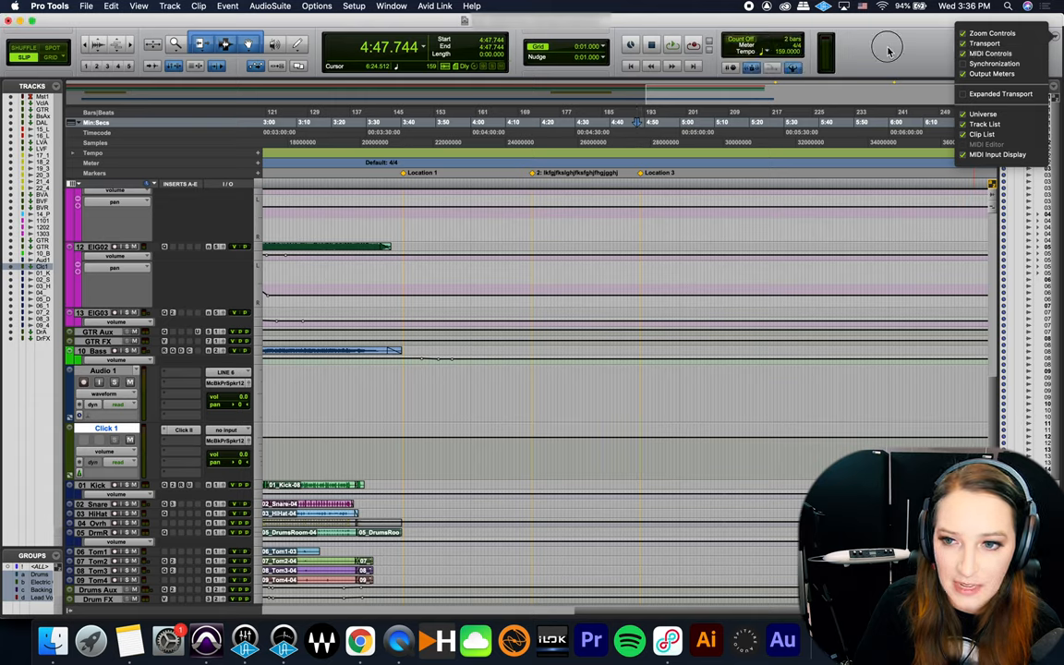
click(885, 52)
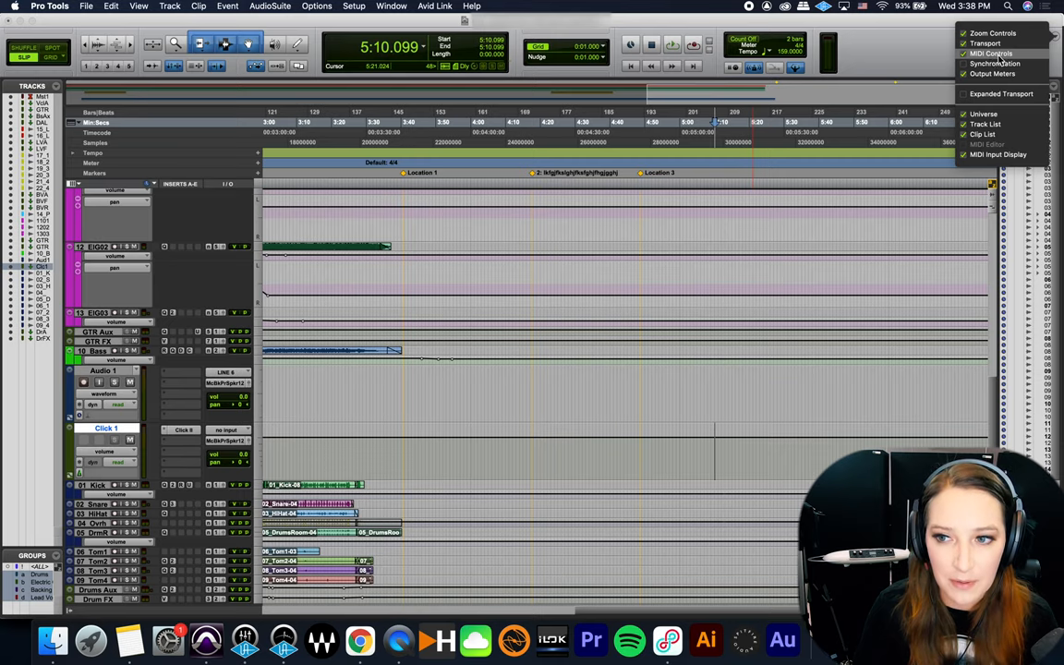
click(754, 78)
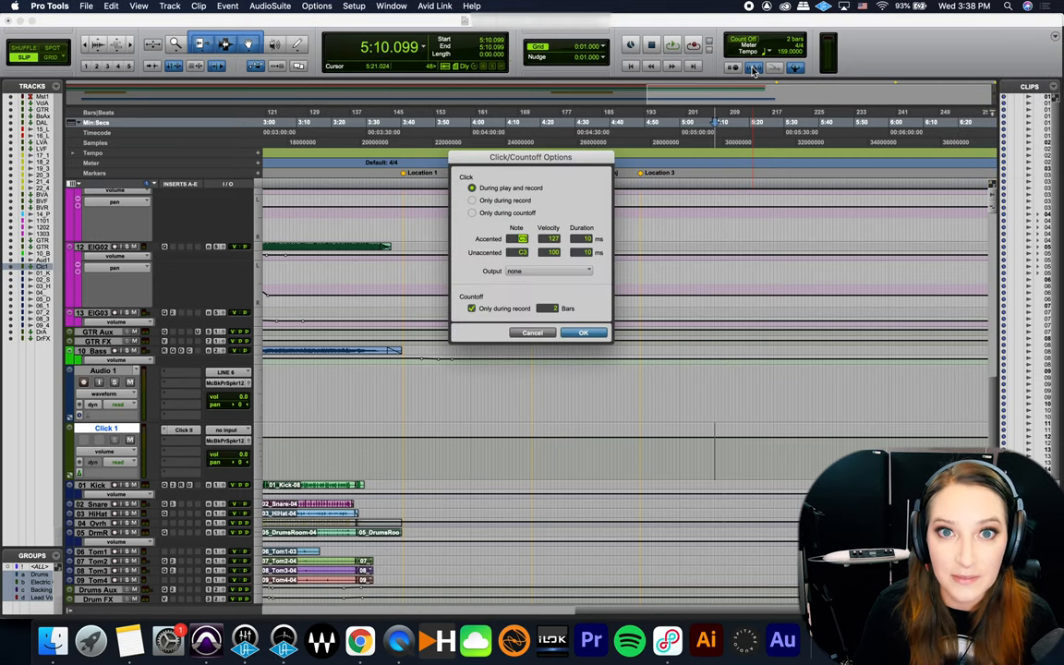
click(584, 332)
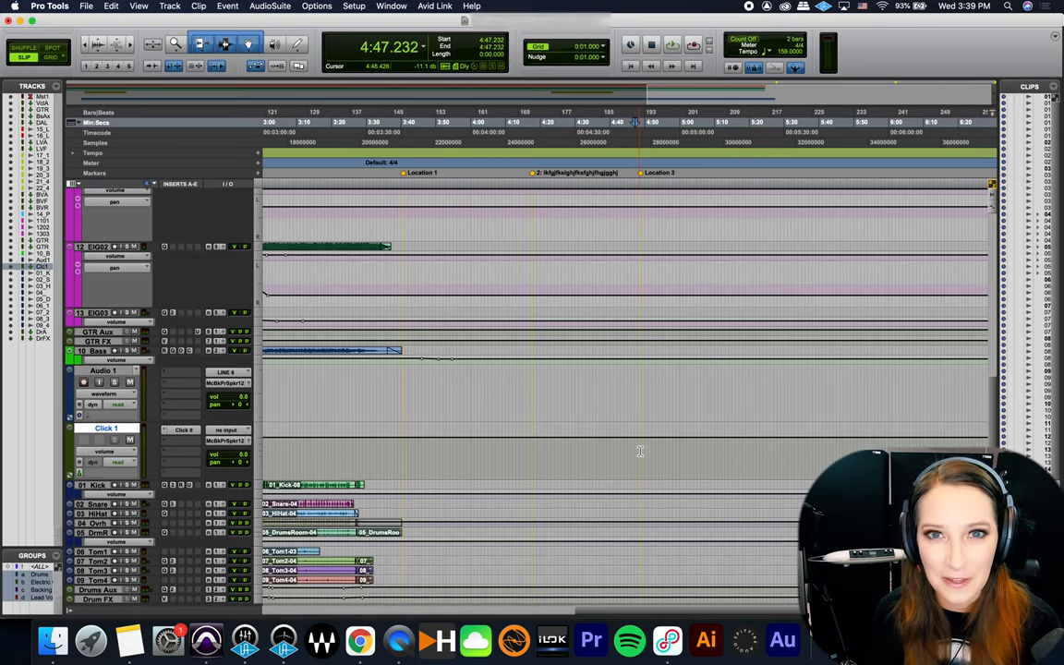